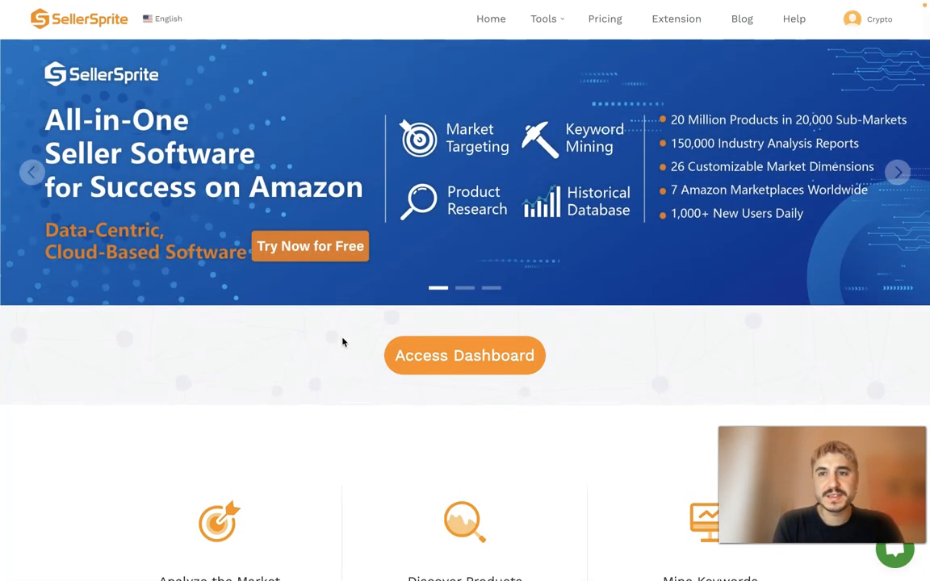
Scroll down the SellerSprite homepage to review its feature overview.
scroll("down", 3)
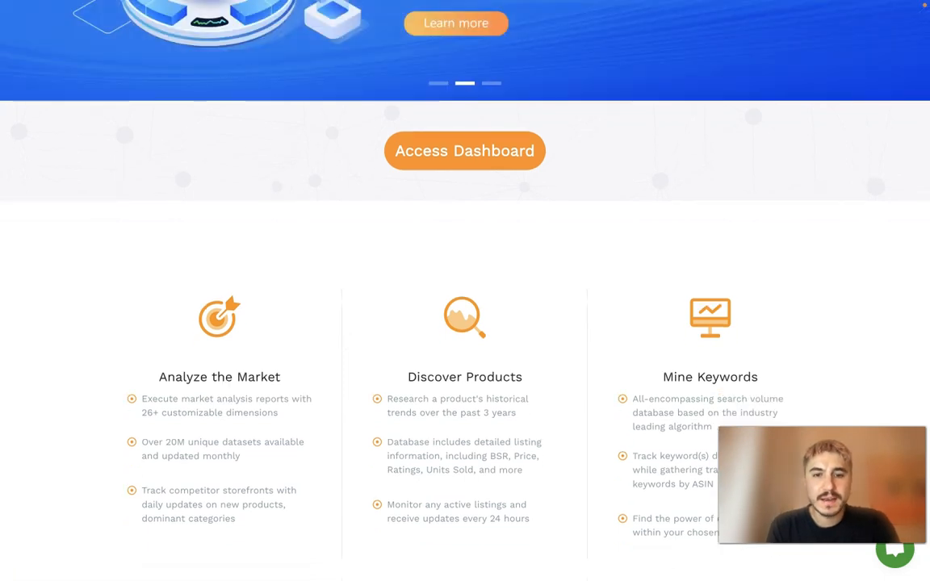
scroll("down", 3)
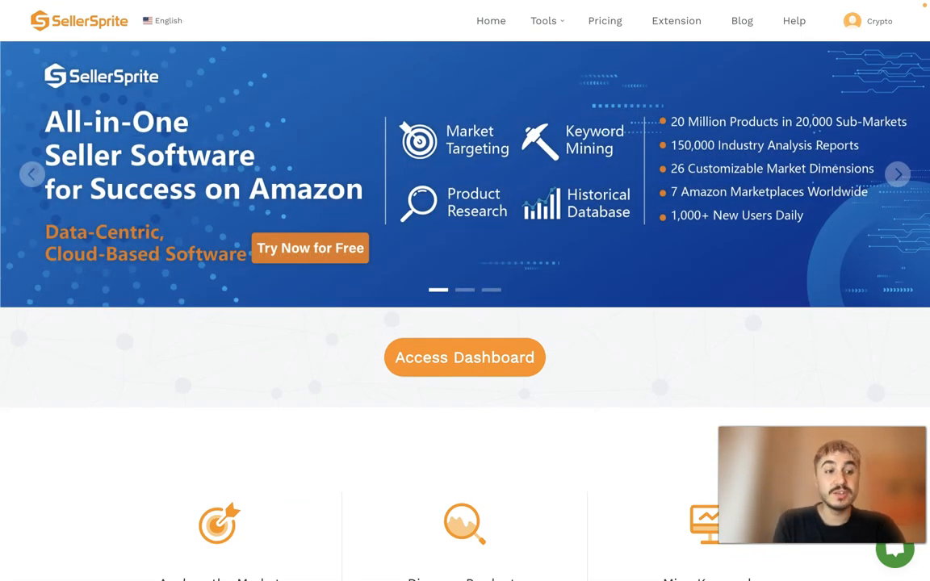
mouse_move(571, 407)
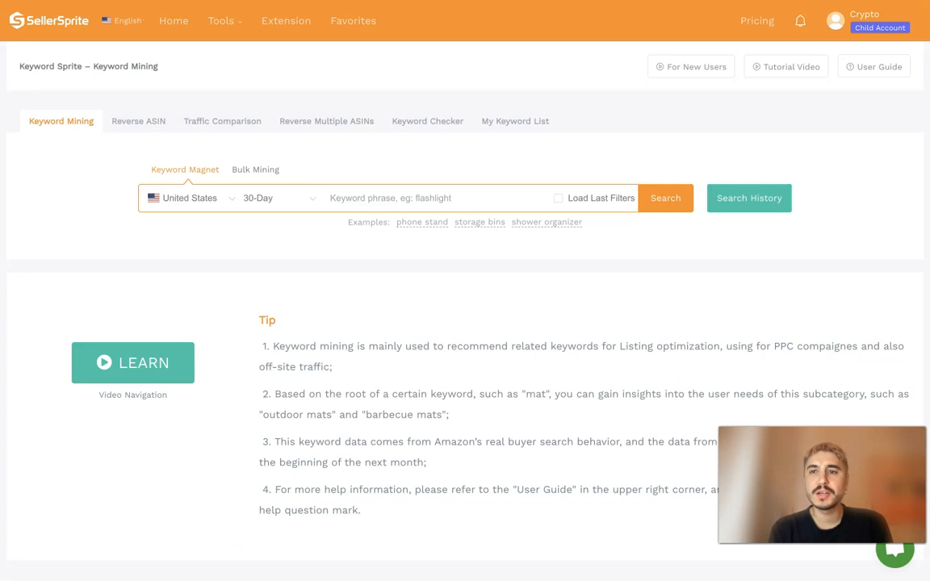
mouse_move(694, 155)
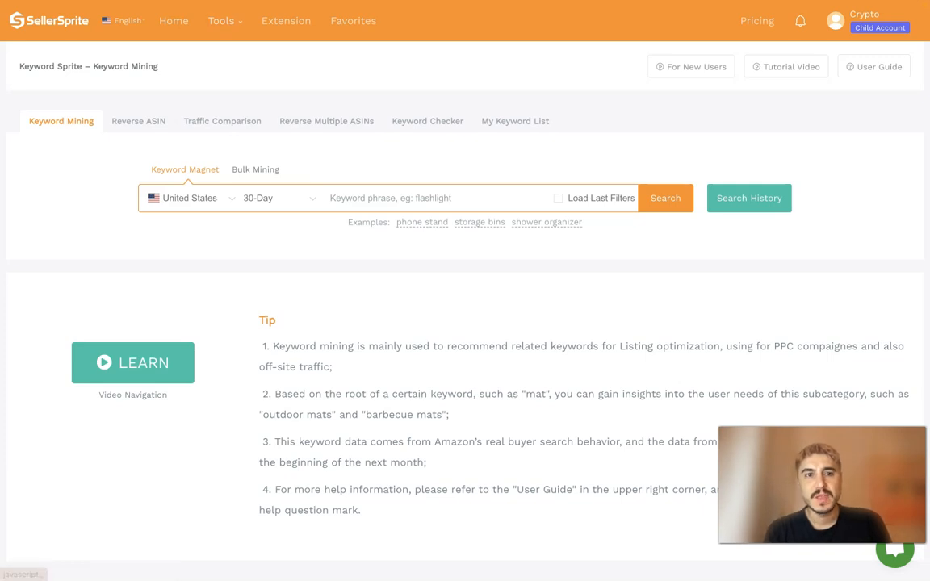
Launch the Listing Builder from the Tools menu under Free Tools.
left_click(220, 21)
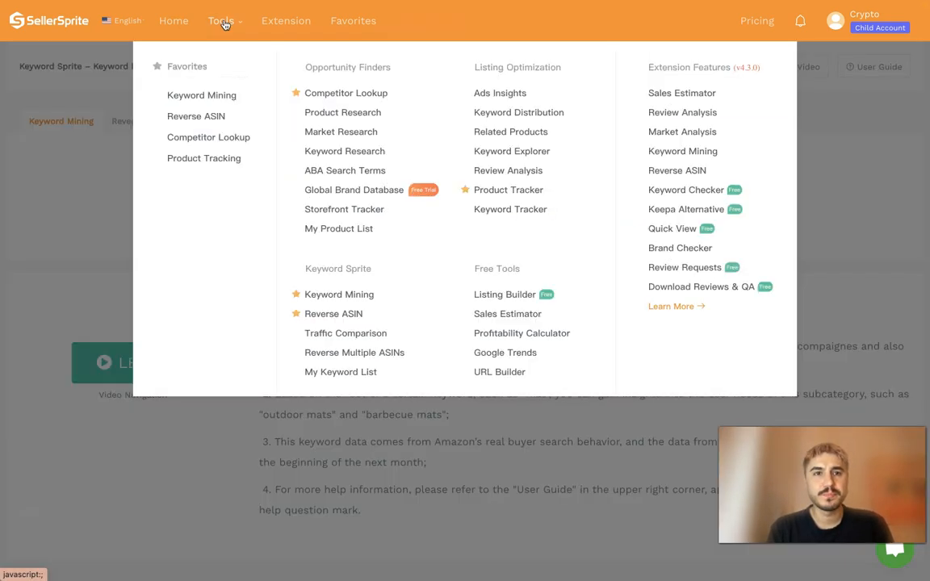
mouse_move(503, 301)
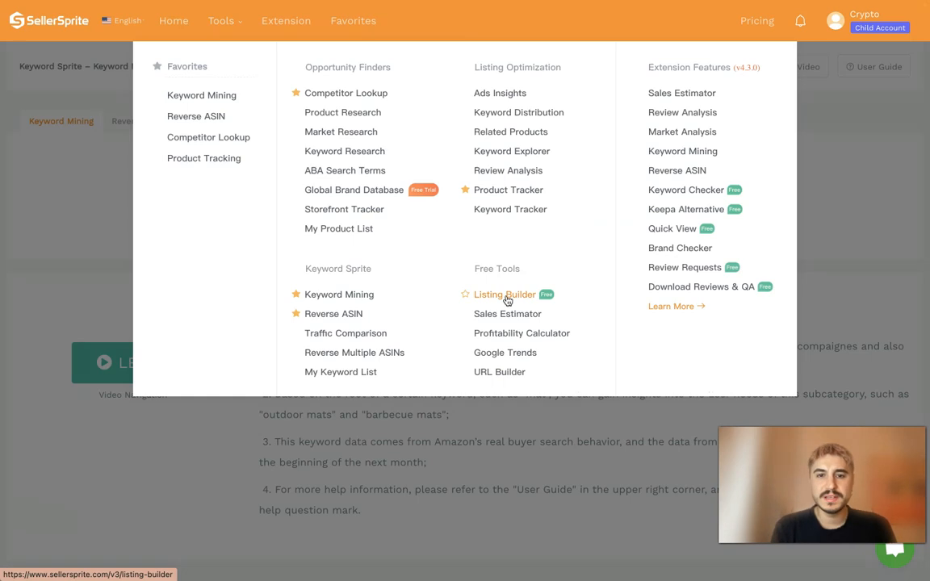
mouse_move(508, 300)
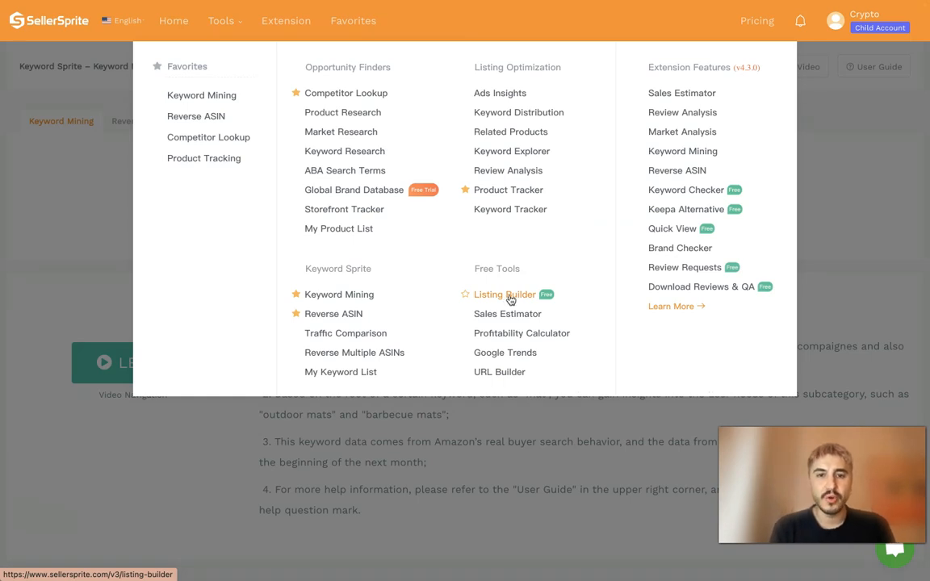
mouse_move(510, 299)
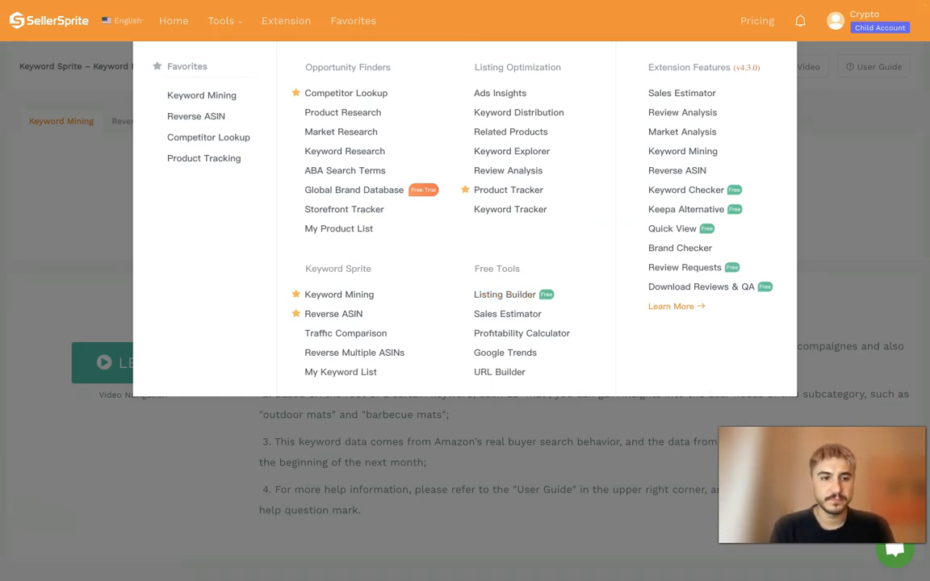
left_click(504, 294)
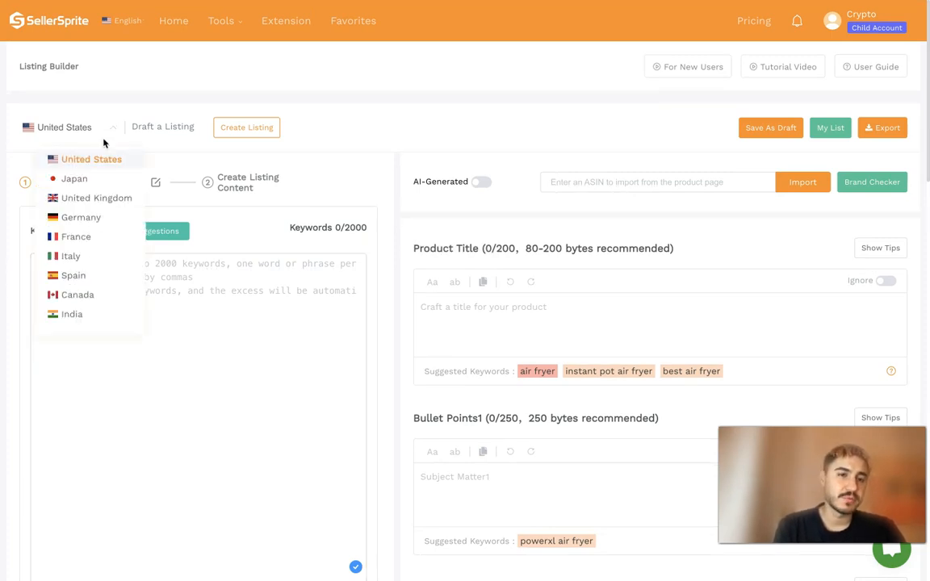
mouse_move(97, 197)
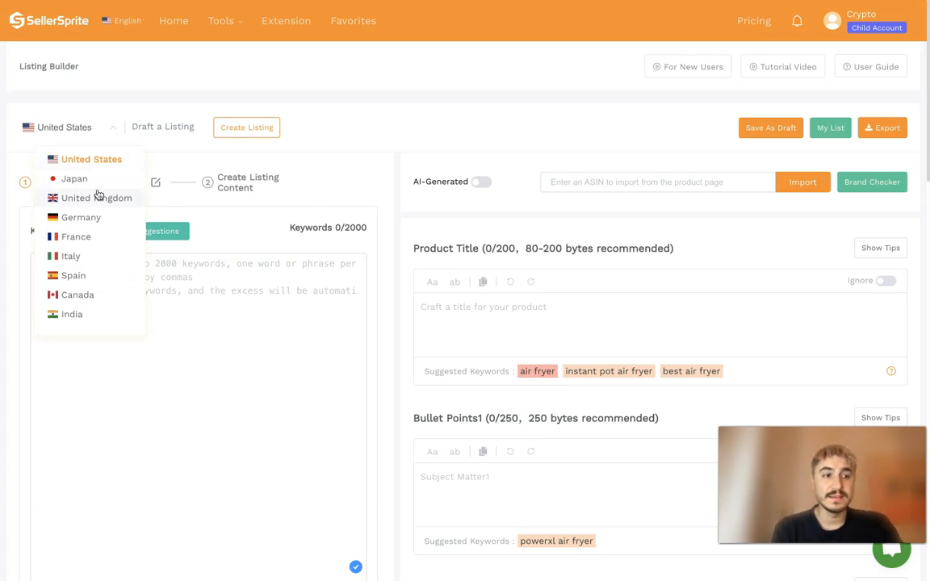
mouse_move(75, 236)
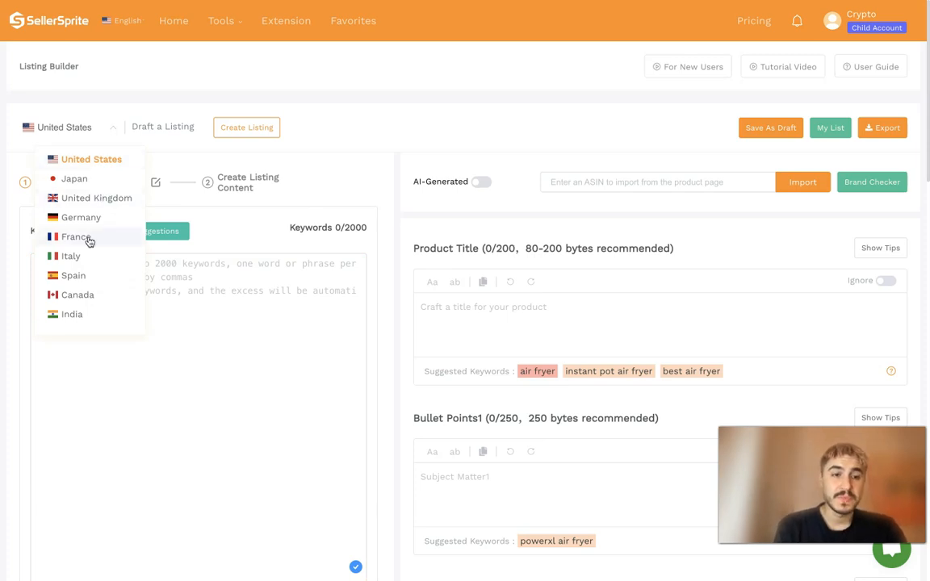
mouse_move(74, 178)
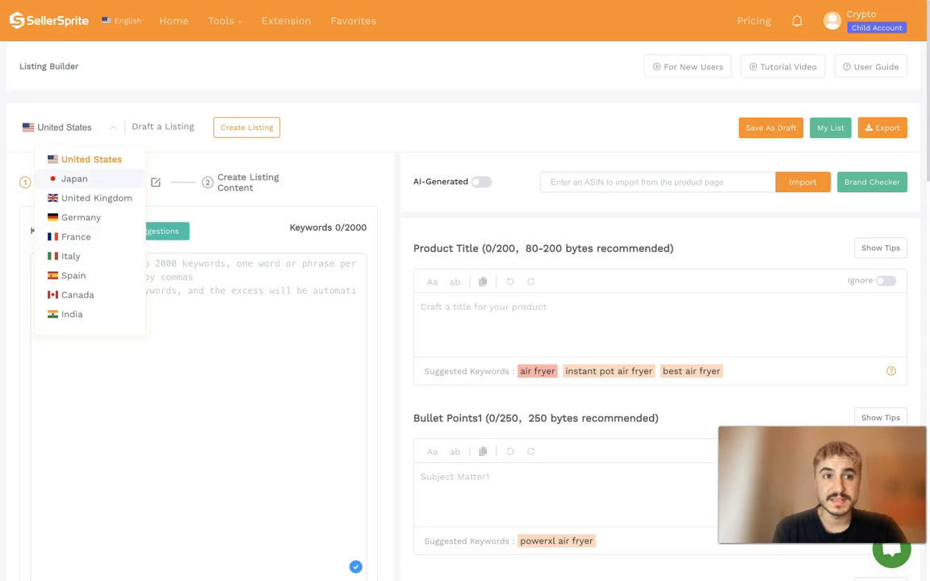
mouse_move(97, 197)
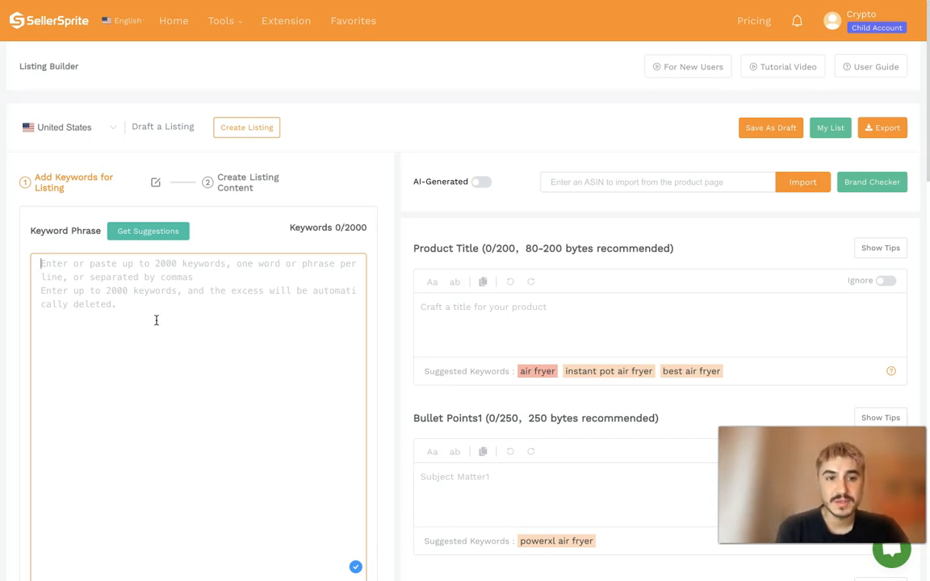
mouse_move(87, 299)
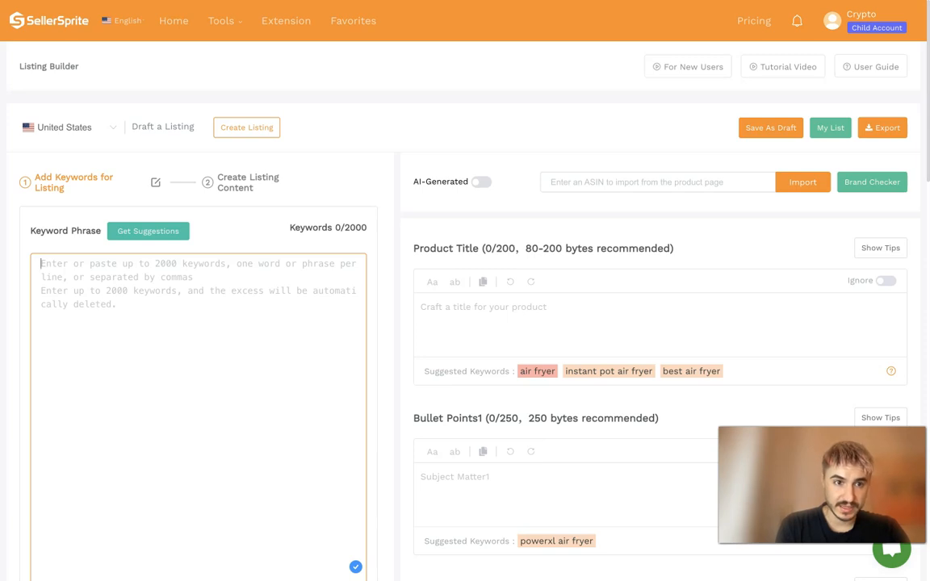
Enter 'air fryer' in the Keyword Phrase box alongside the other air fryer keywords.
type("air fryer")
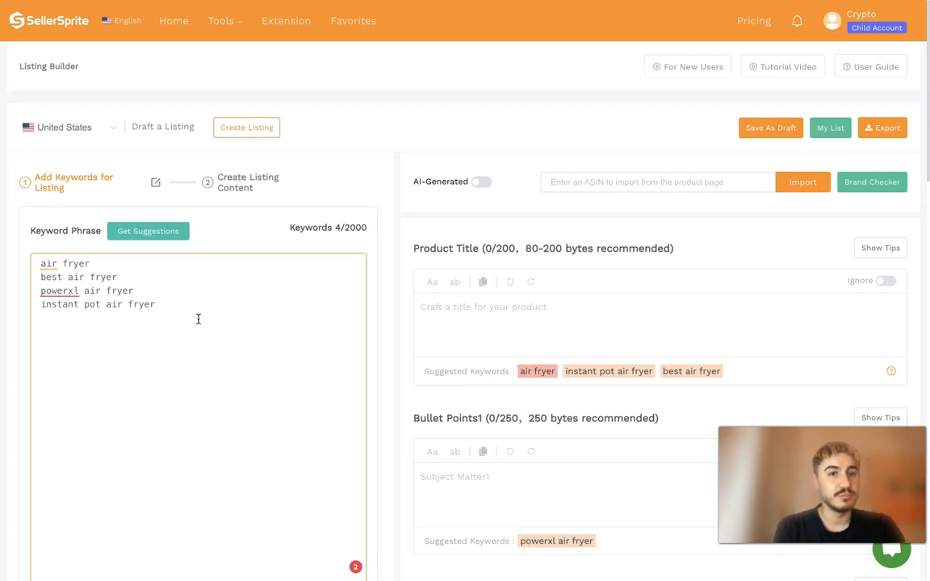
scroll("down", 3)
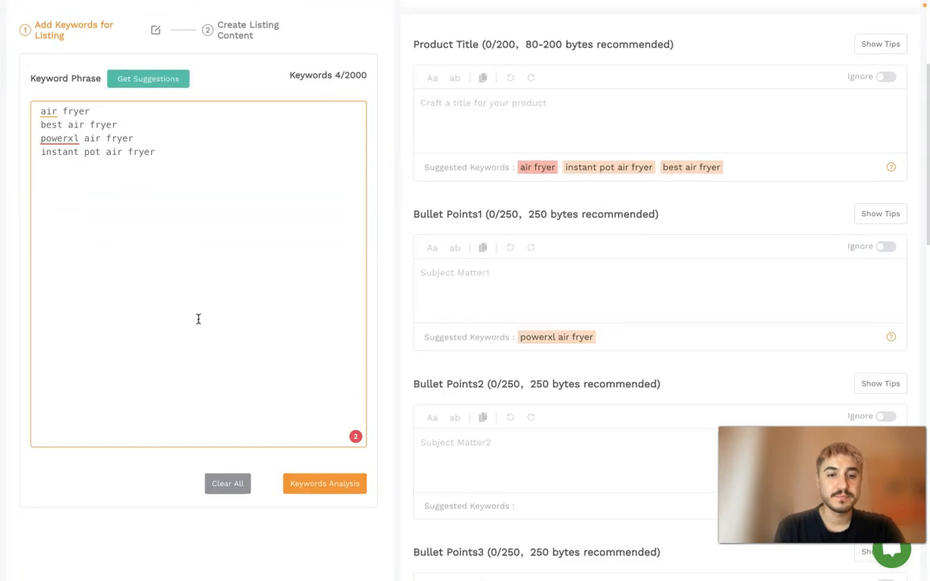
scroll("down", 3)
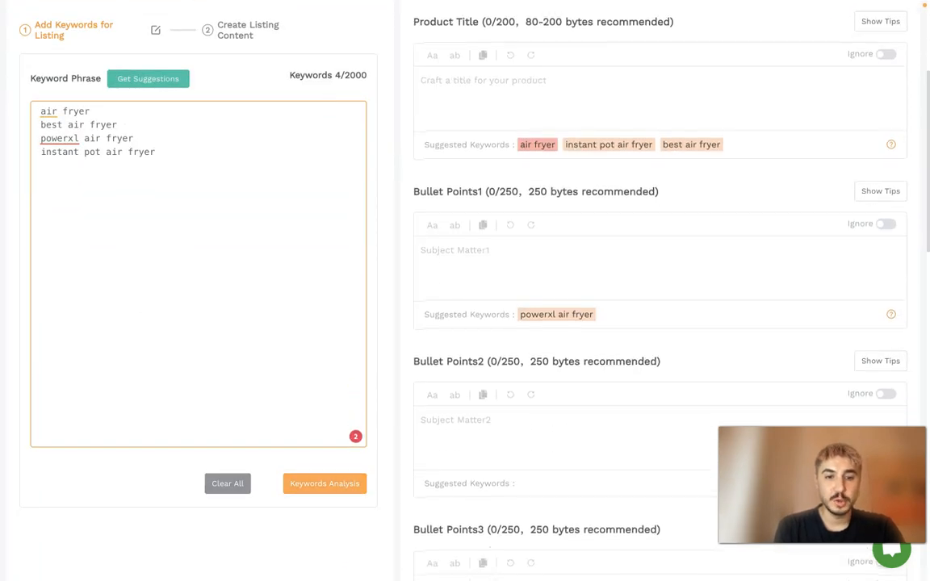
Run Keyword Analysis to list 6 words and 4 phrases at 0% used.
left_click(325, 484)
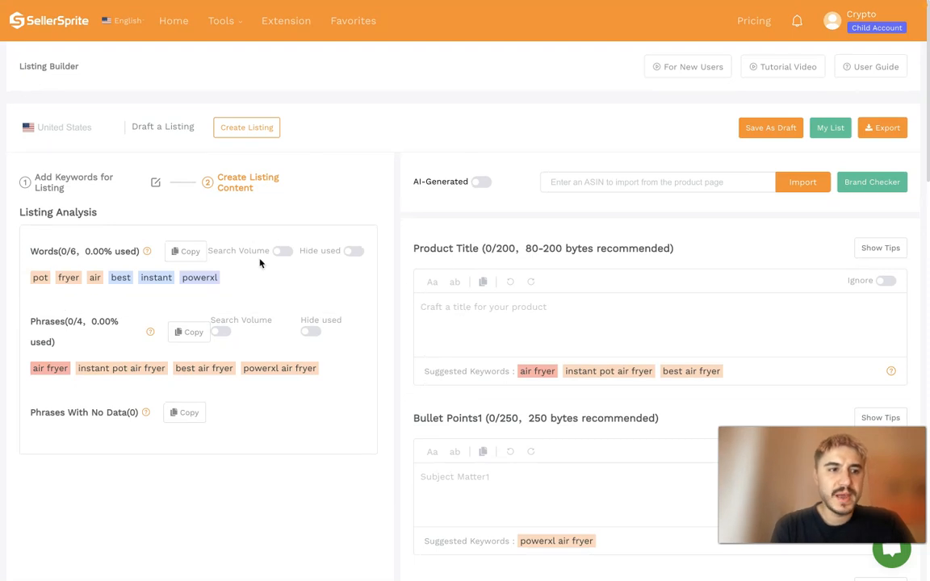
mouse_move(257, 229)
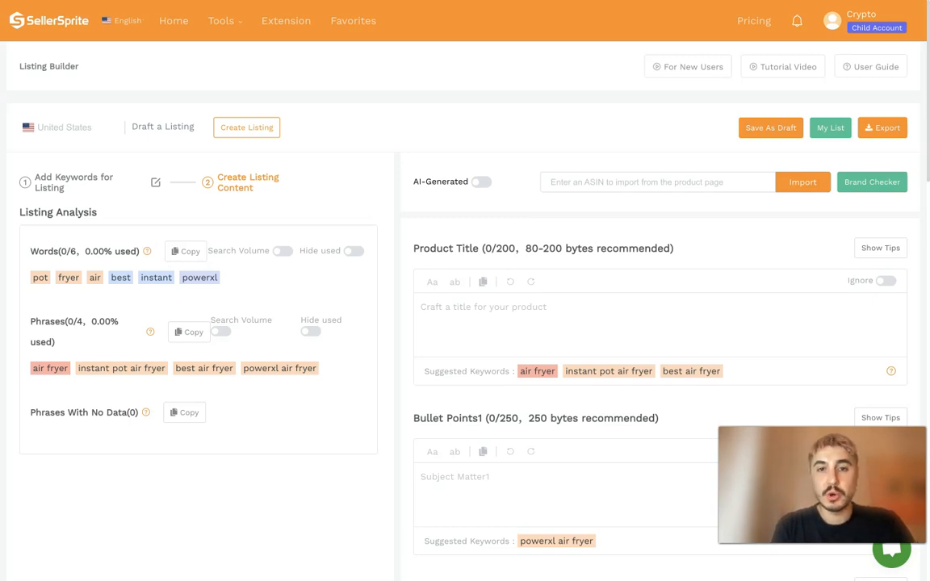
mouse_move(307, 296)
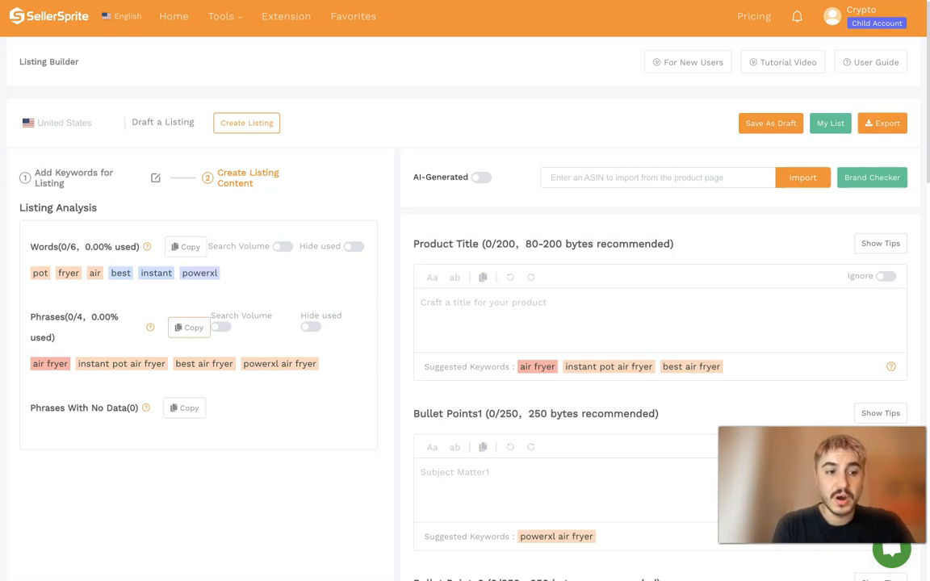
scroll("down", 3)
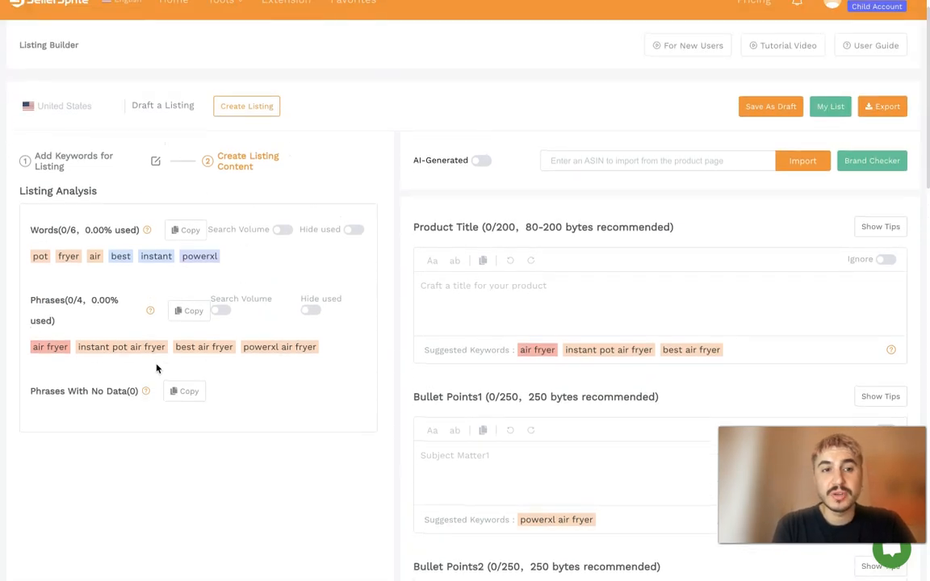
mouse_move(186, 252)
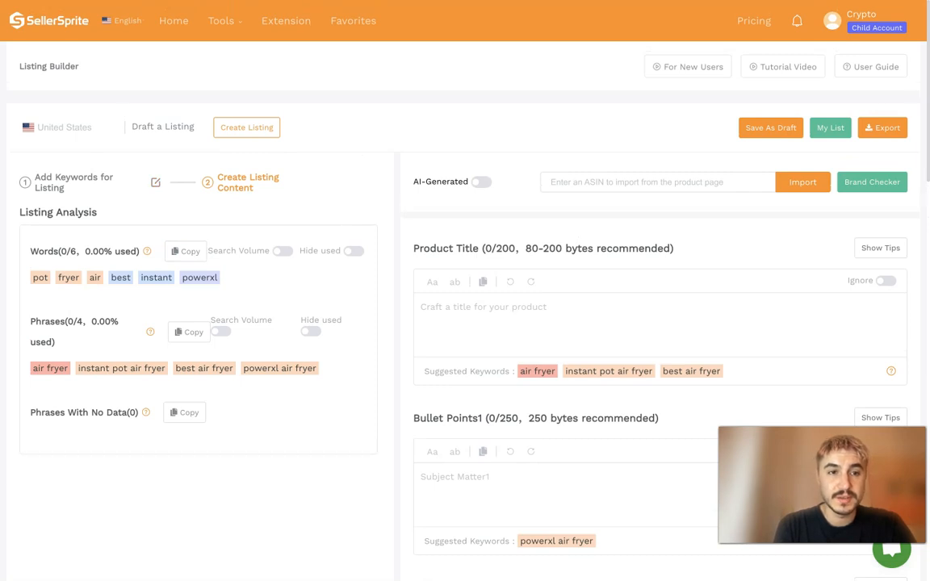
mouse_move(281, 347)
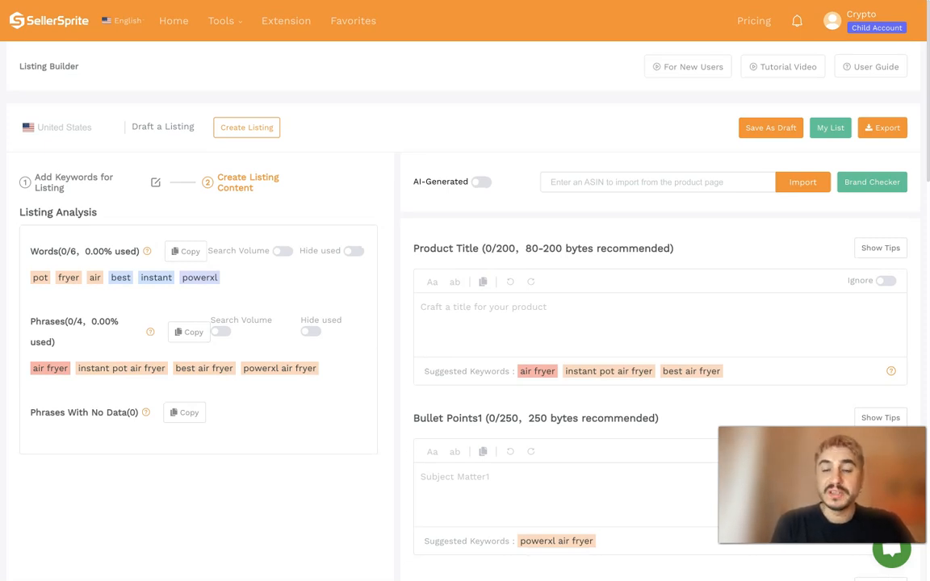
mouse_move(274, 378)
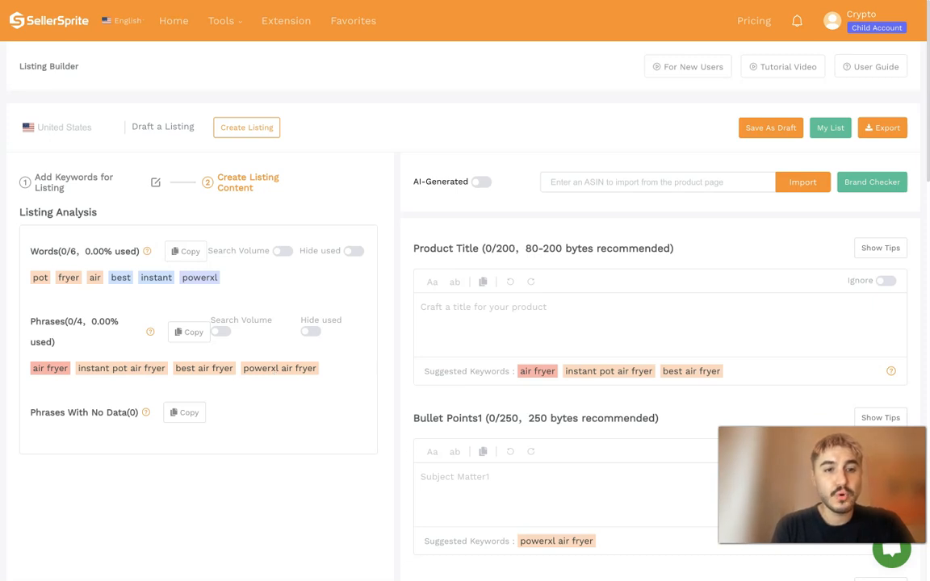
mouse_move(261, 290)
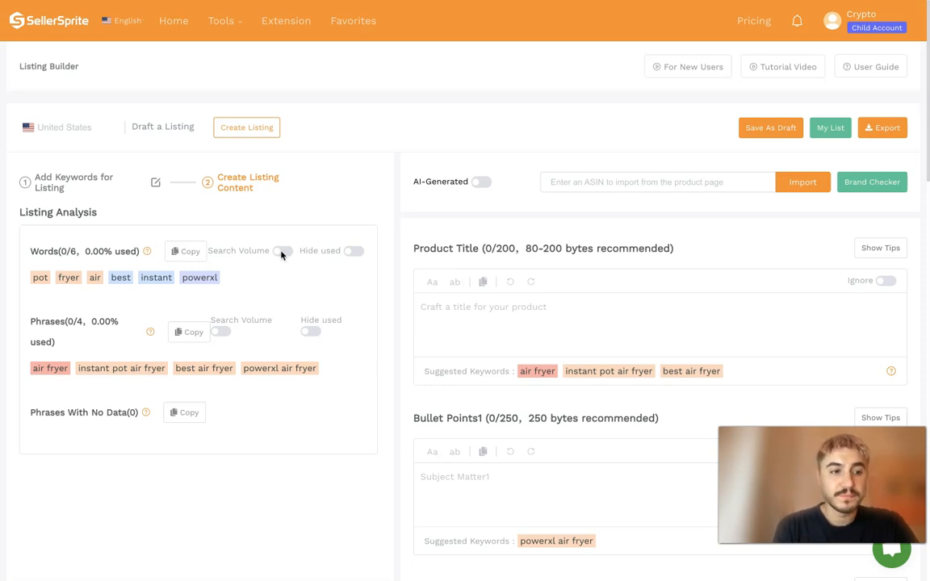
left_click(282, 252)
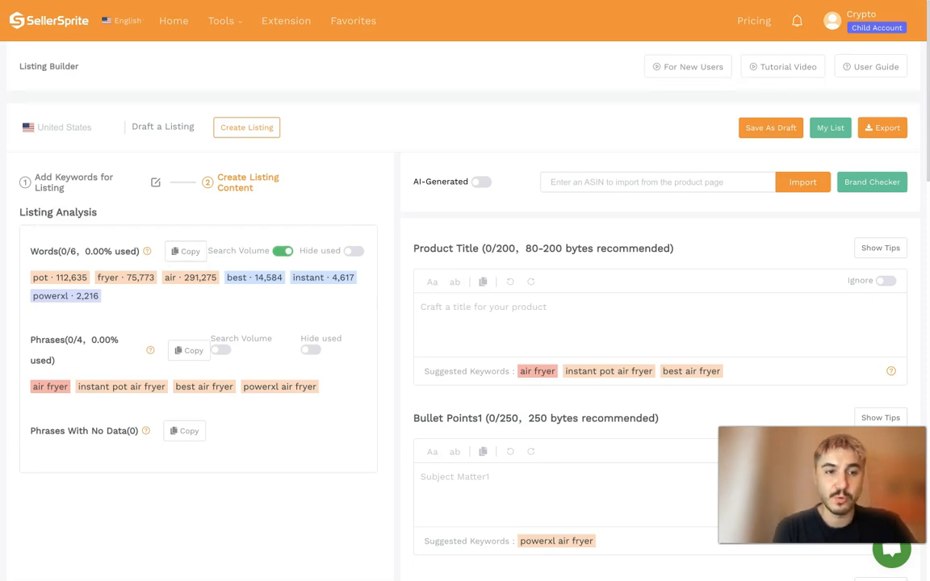
left_click(222, 351)
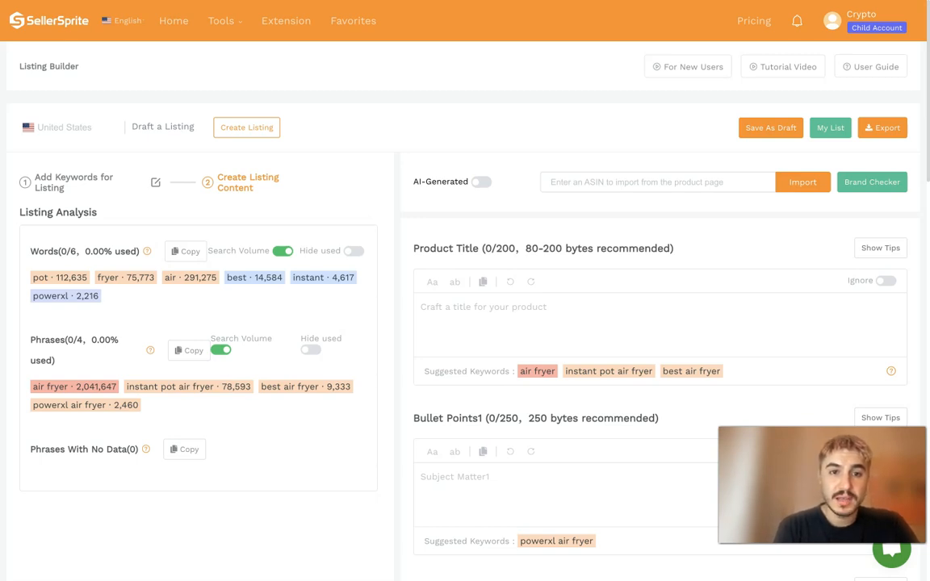
left_click(357, 252)
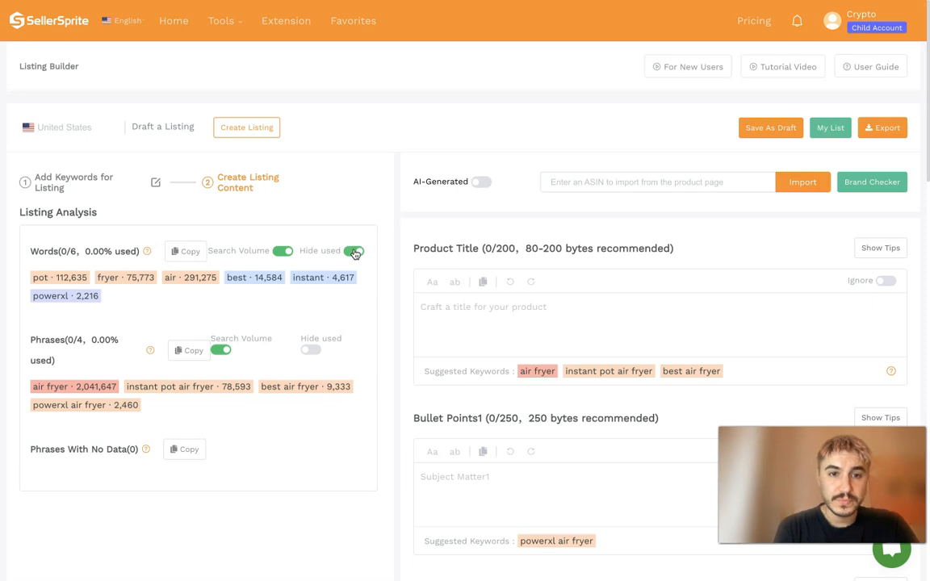
left_click(359, 251)
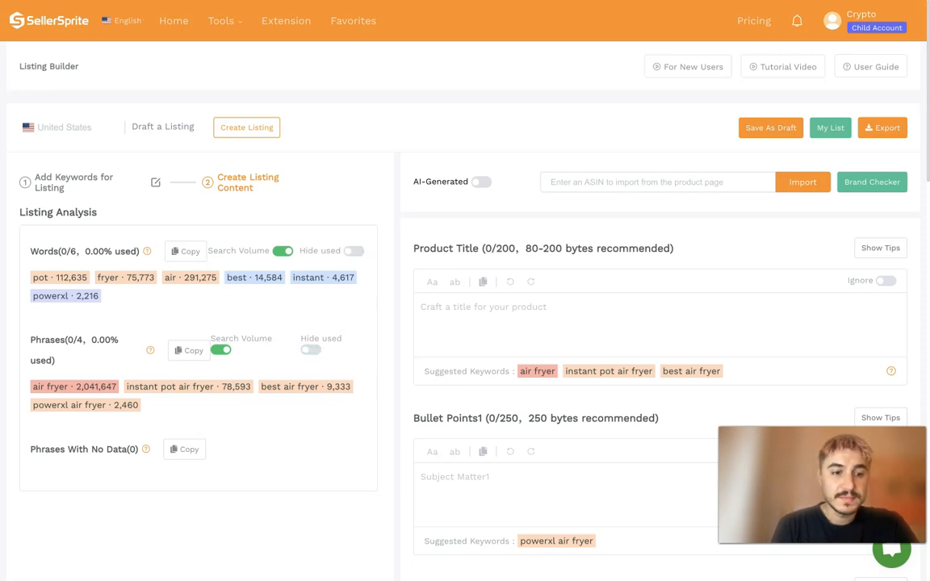
scroll("down", 3)
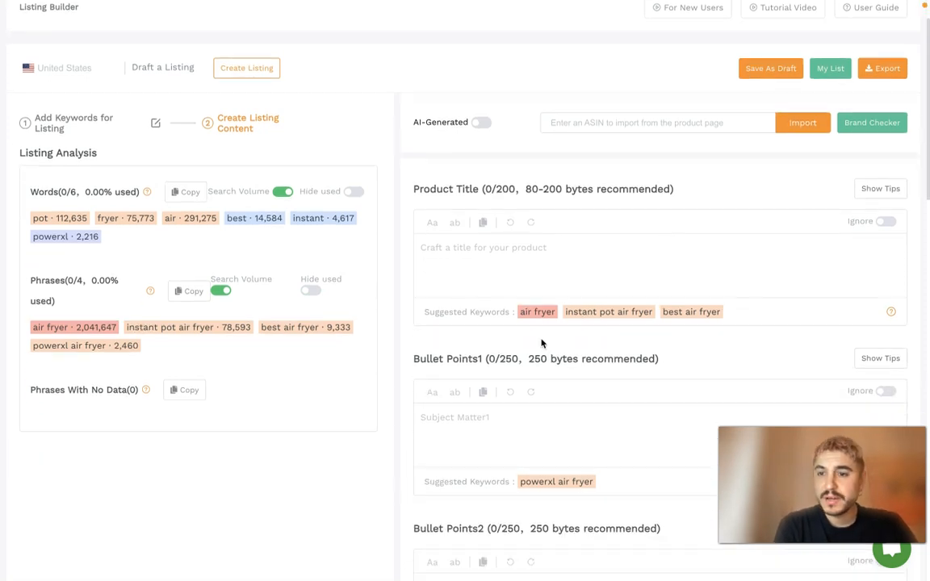
scroll("down", 3)
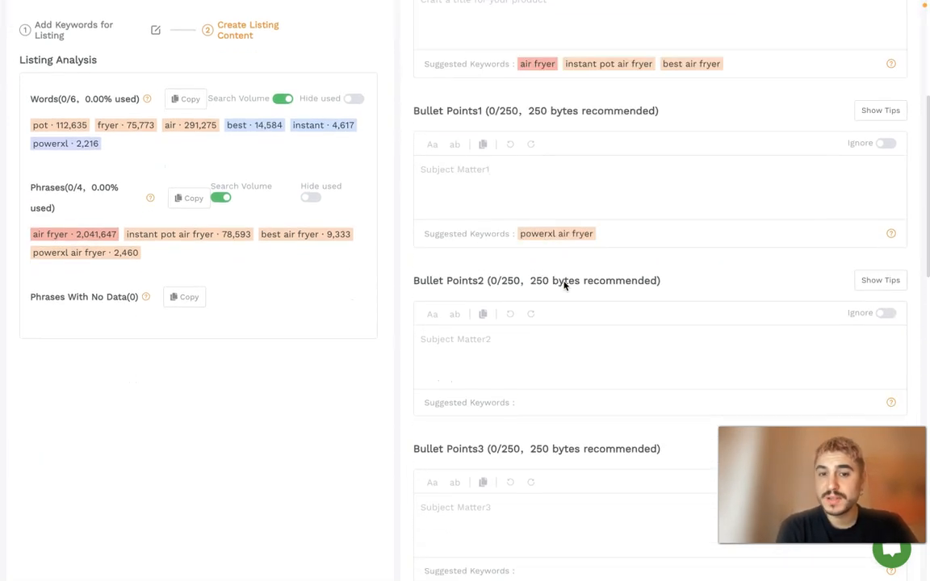
scroll("down", 3)
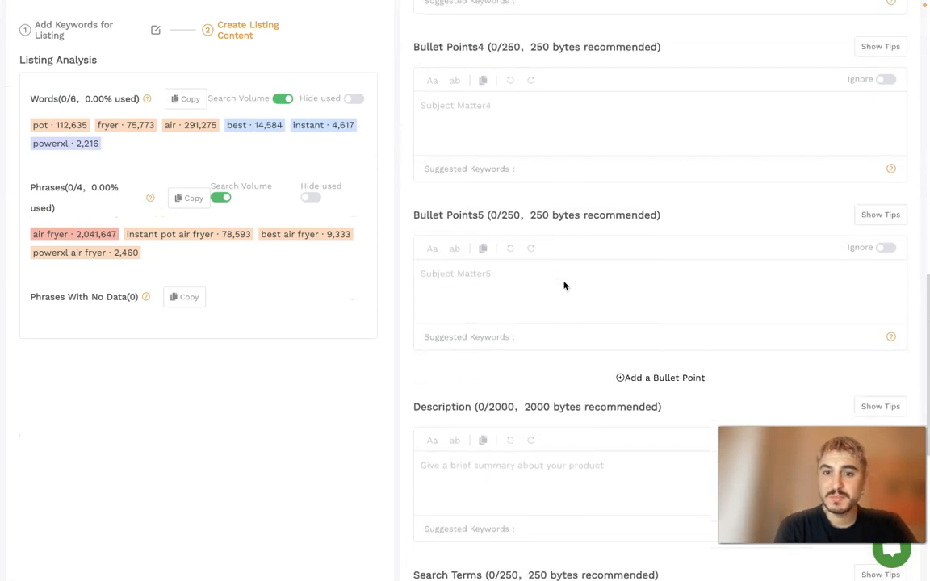
scroll("up", 3)
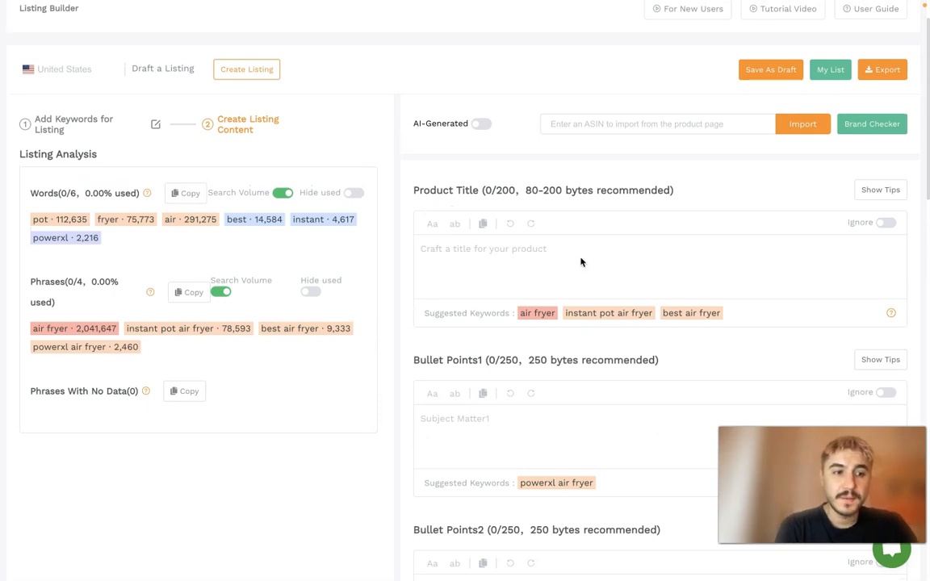
scroll("down", 3)
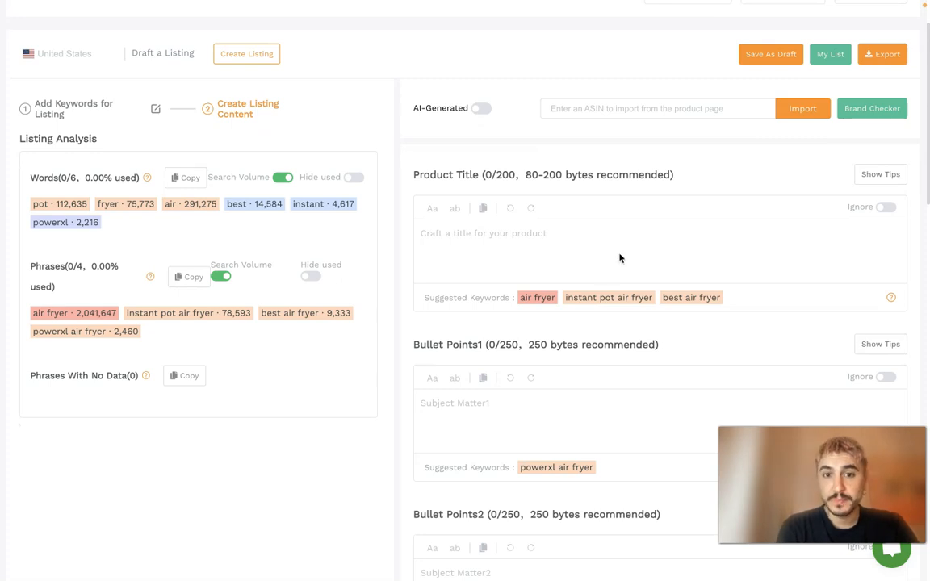
scroll("down", 3)
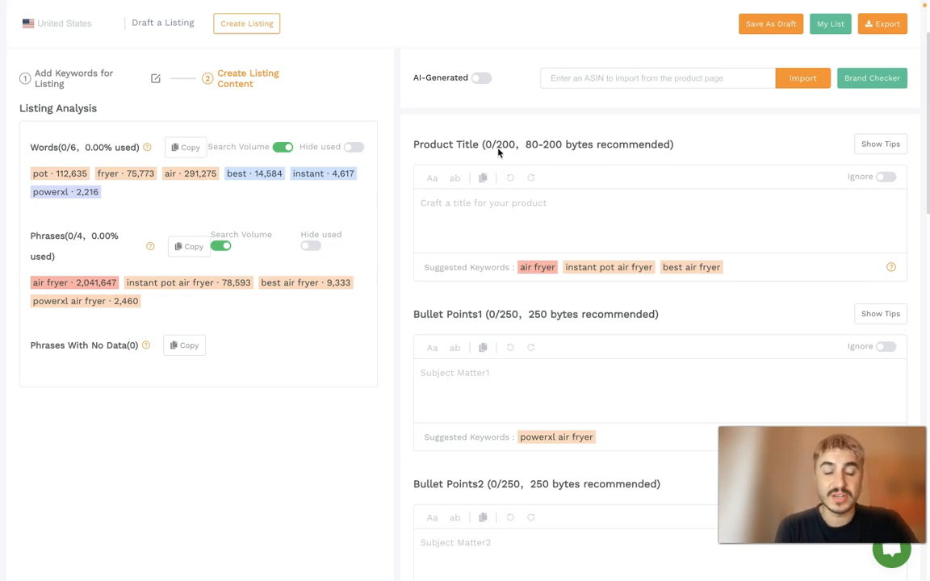
mouse_move(562, 152)
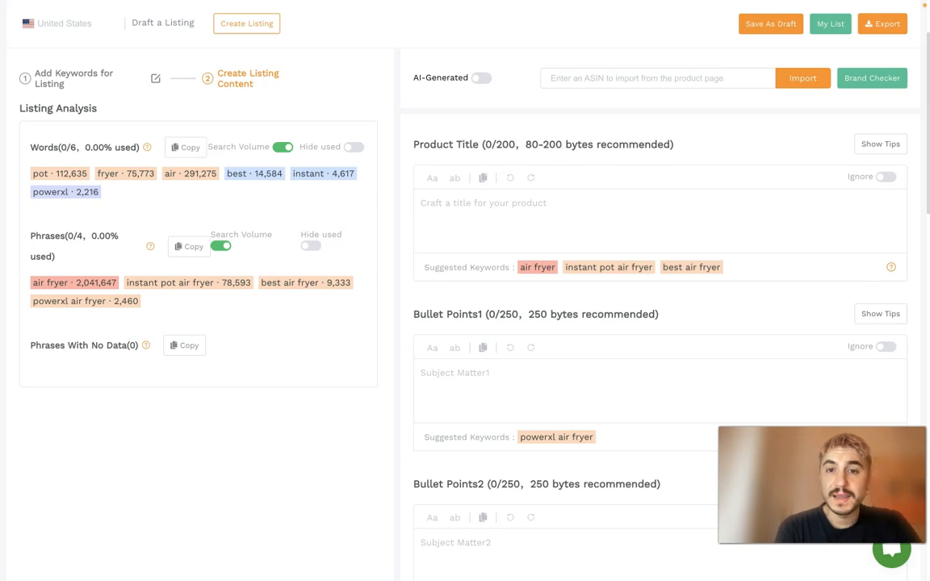
mouse_move(590, 159)
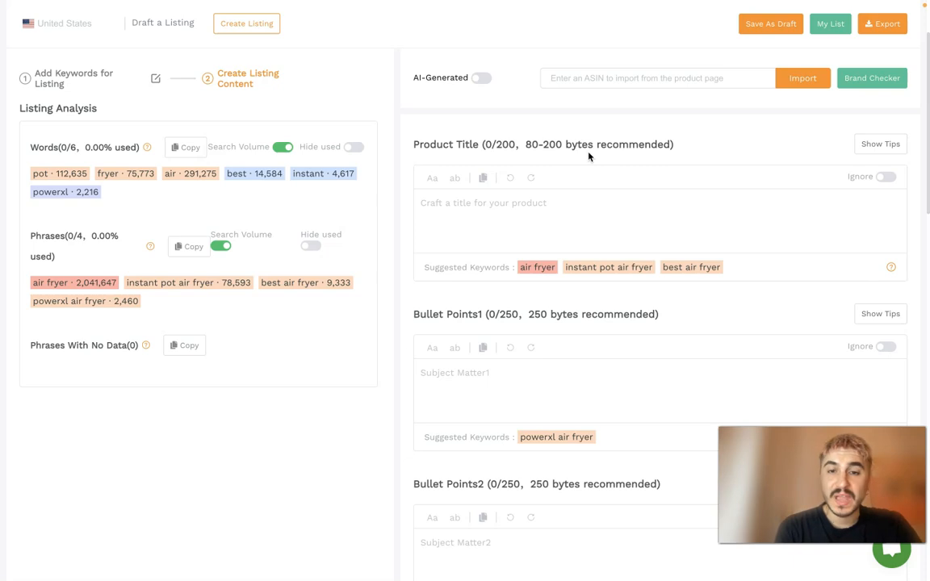
mouse_move(556, 226)
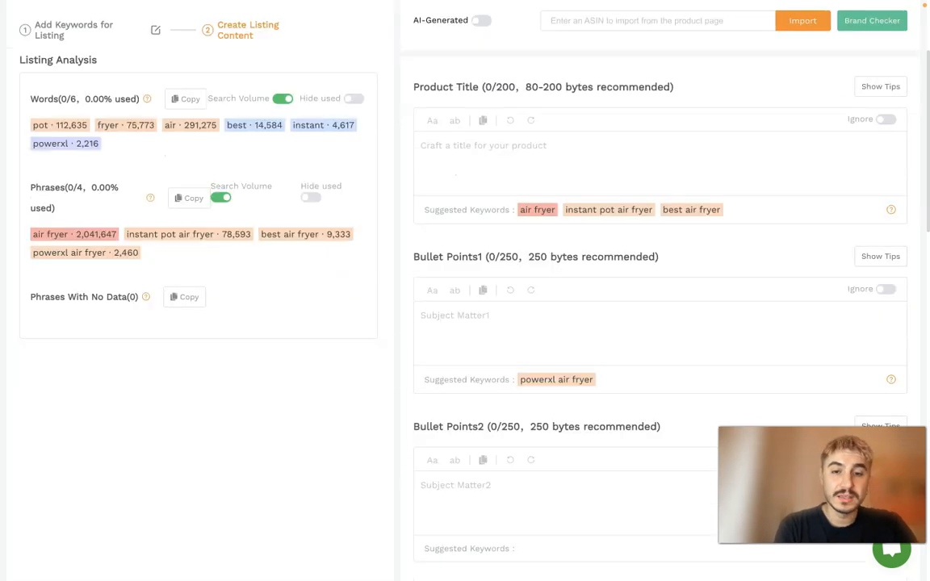
Fill the Product Title with 'Airfryer' and accept the suggested 'air fryer' keyword.
scroll("down", 3)
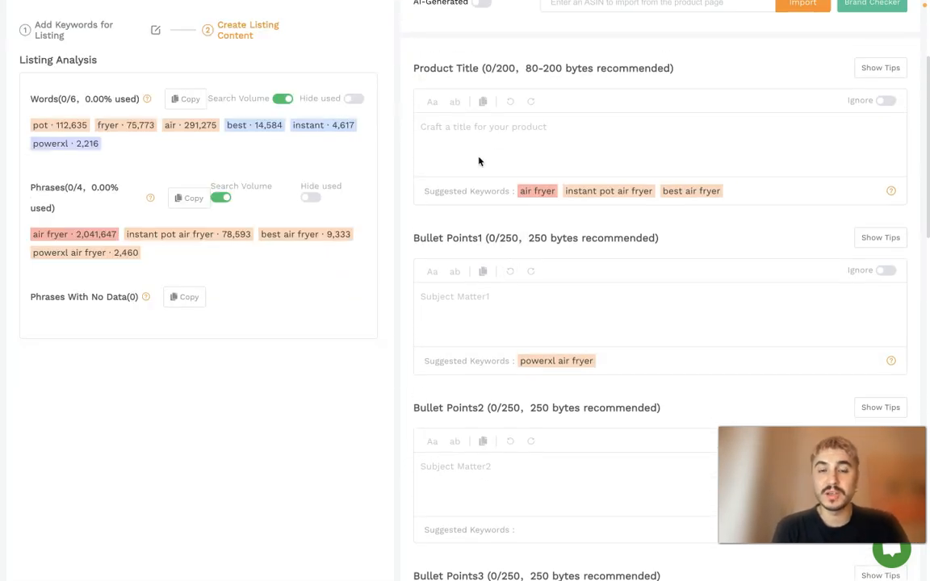
mouse_move(455, 102)
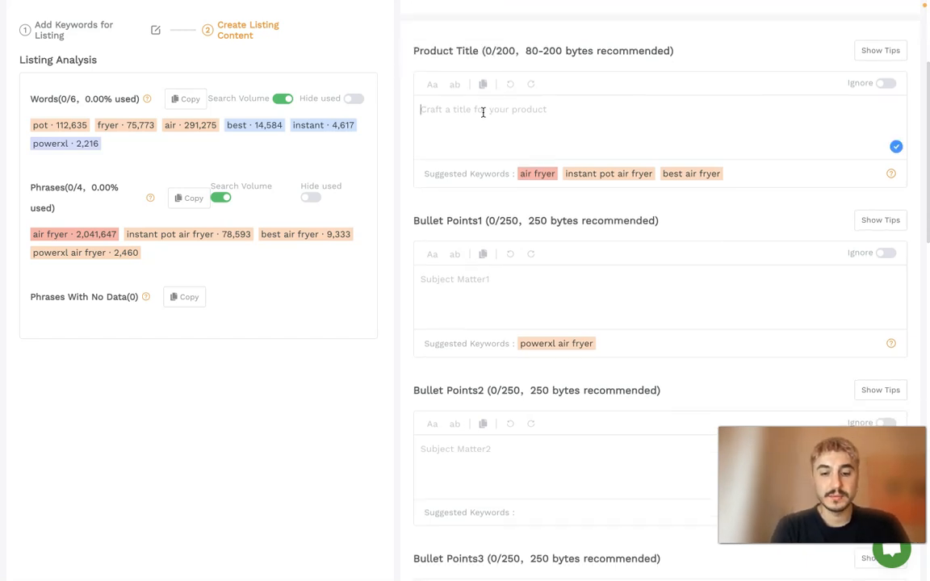
type("Ai")
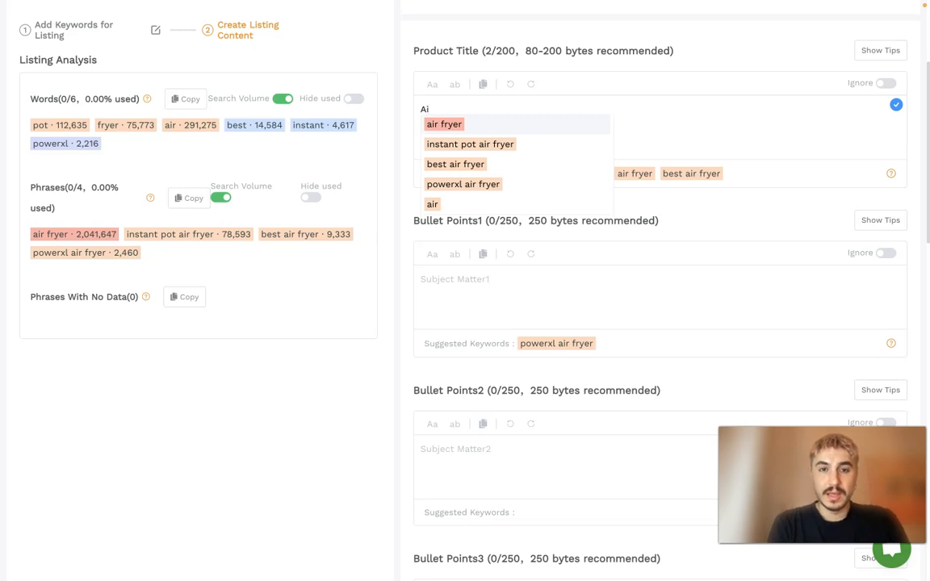
type("Airfryer")
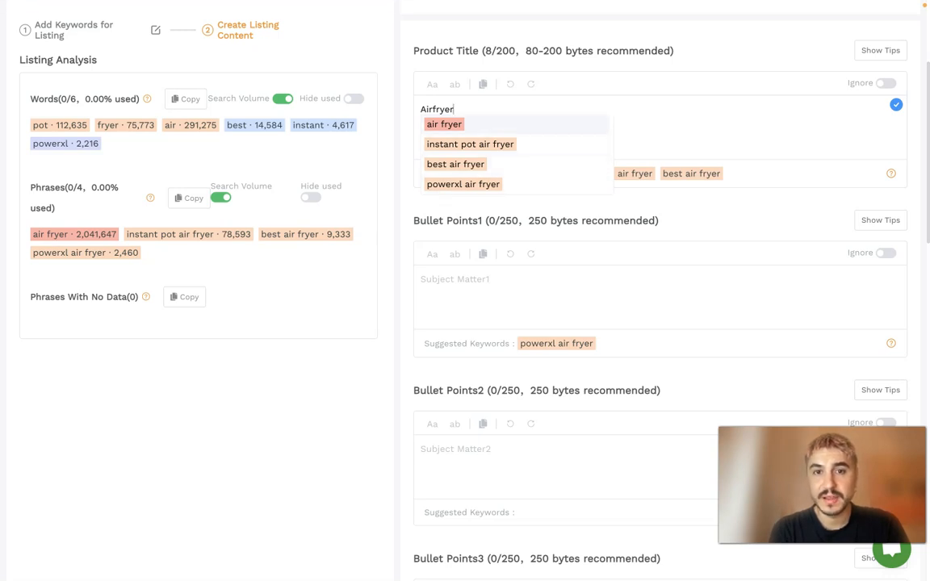
left_click(444, 122)
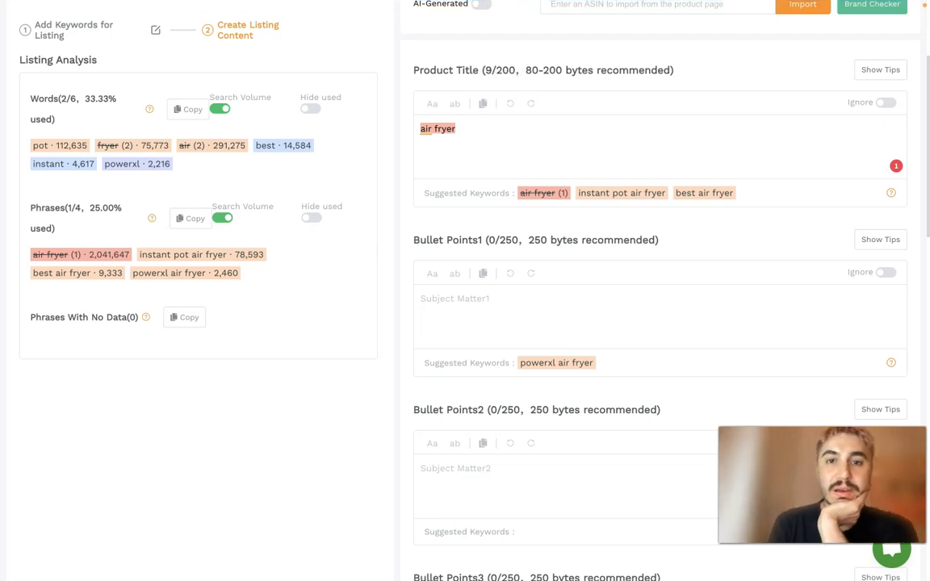
scroll("down", 3)
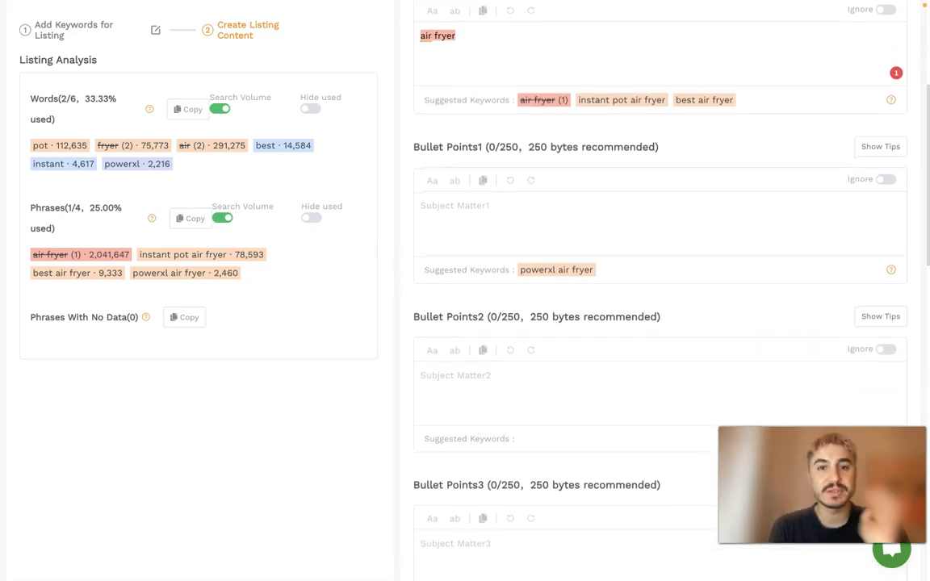
scroll("down", 3)
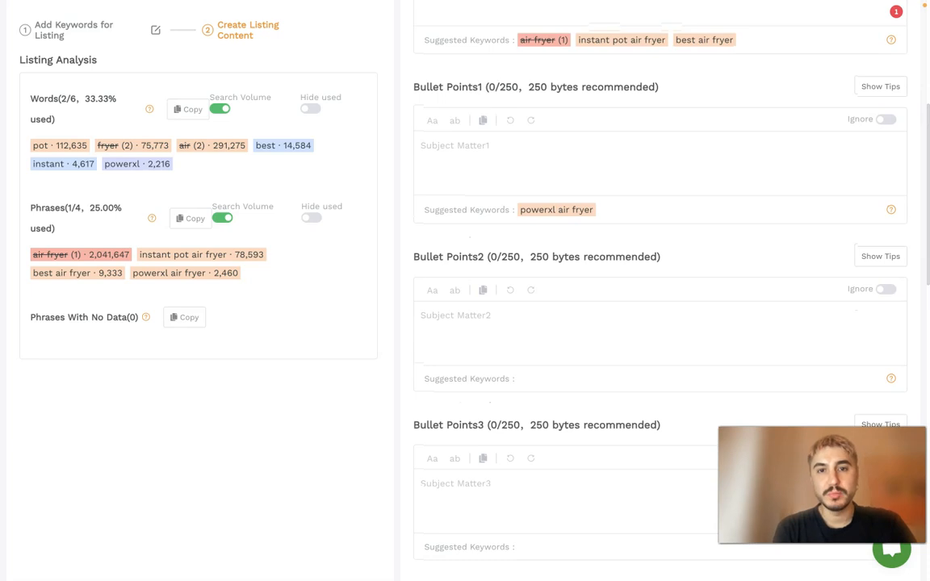
scroll("down", 3)
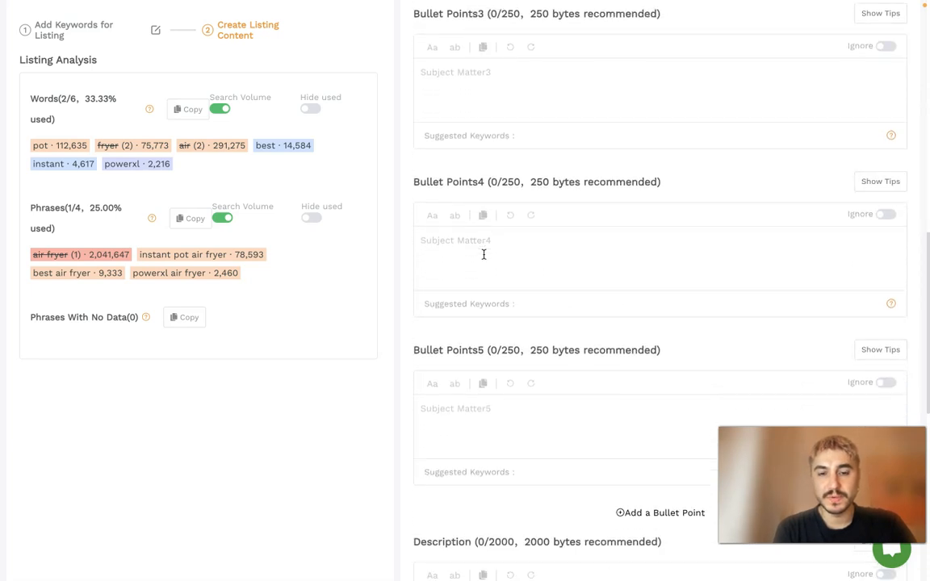
scroll("down", 3)
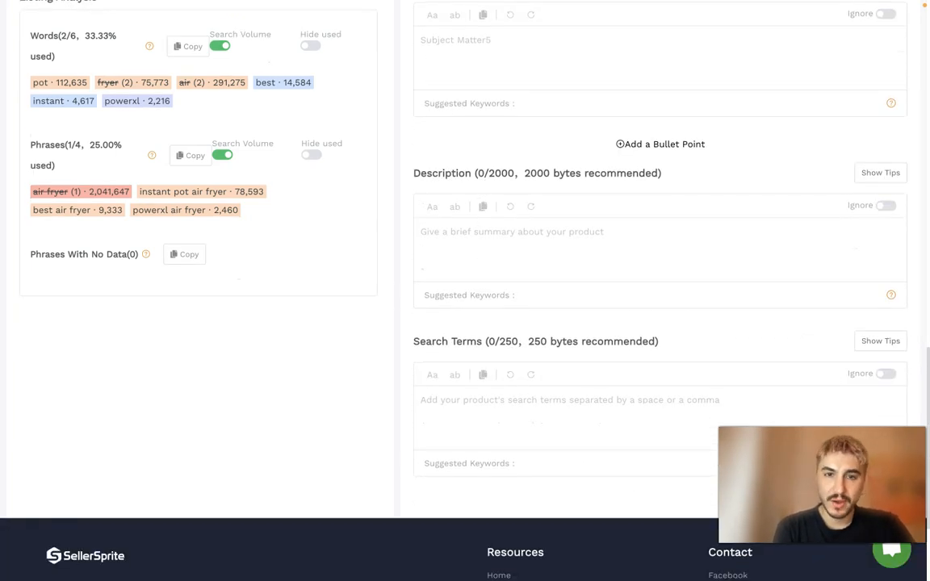
scroll("down", 3)
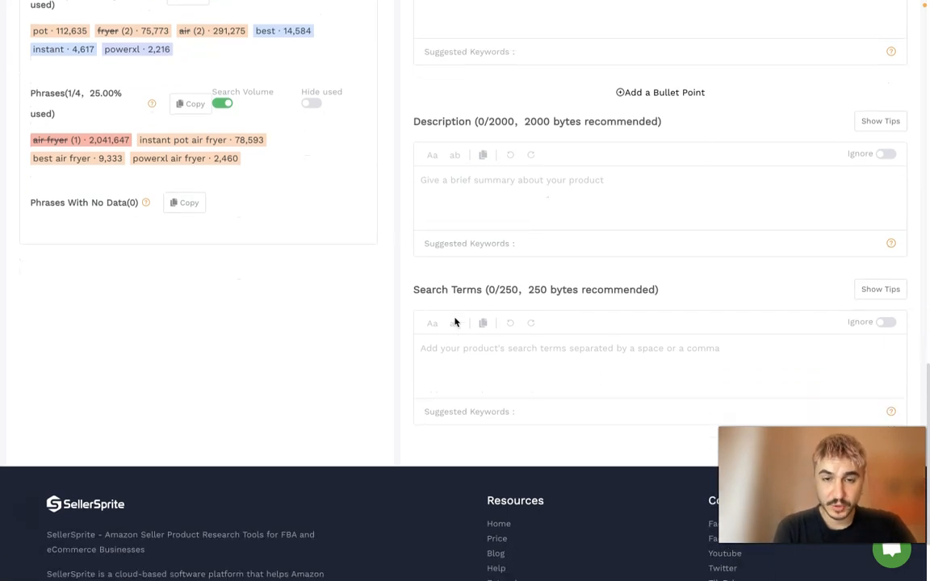
scroll("down", 3)
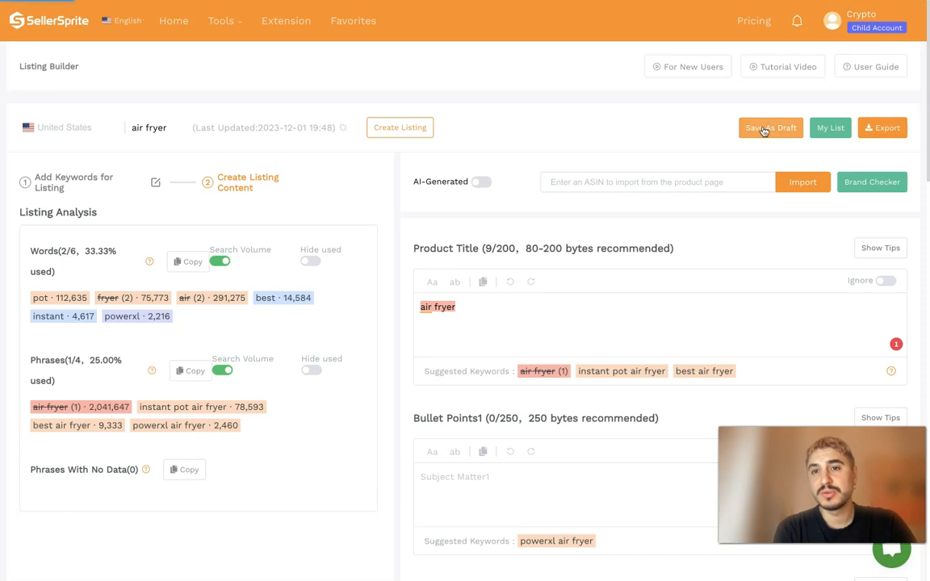
Save the air fryer listing as a draft so My List shows one listing.
left_click(770, 127)
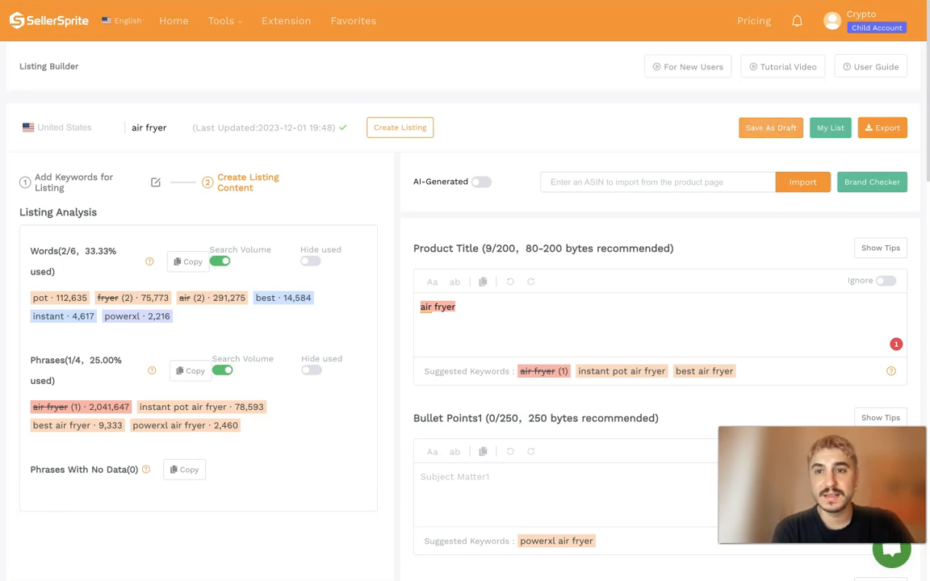
mouse_move(830, 128)
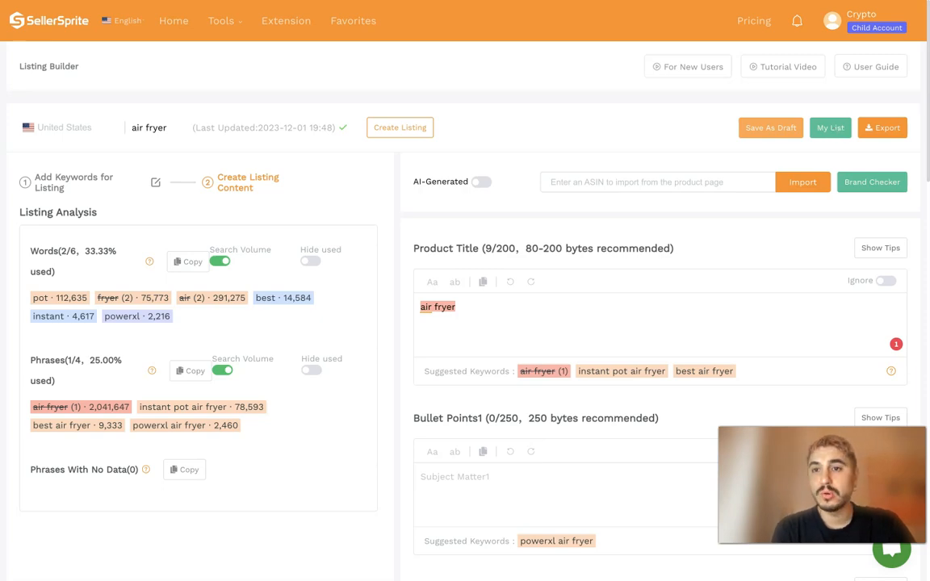
left_click(830, 127)
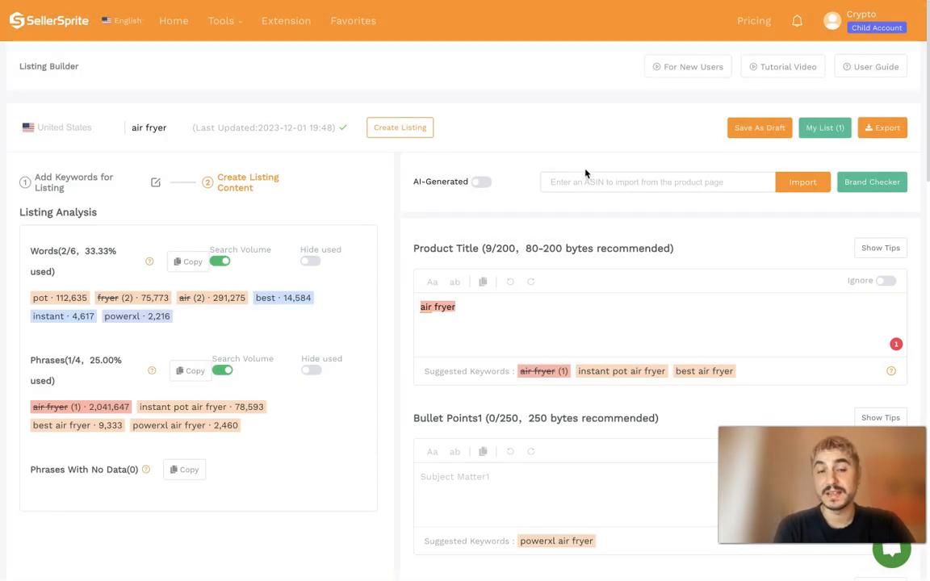
mouse_move(501, 146)
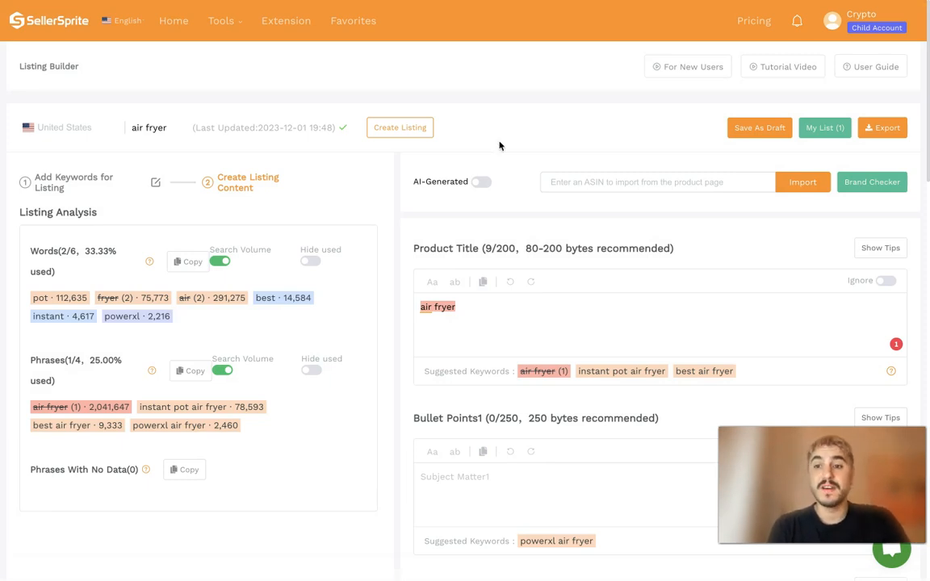